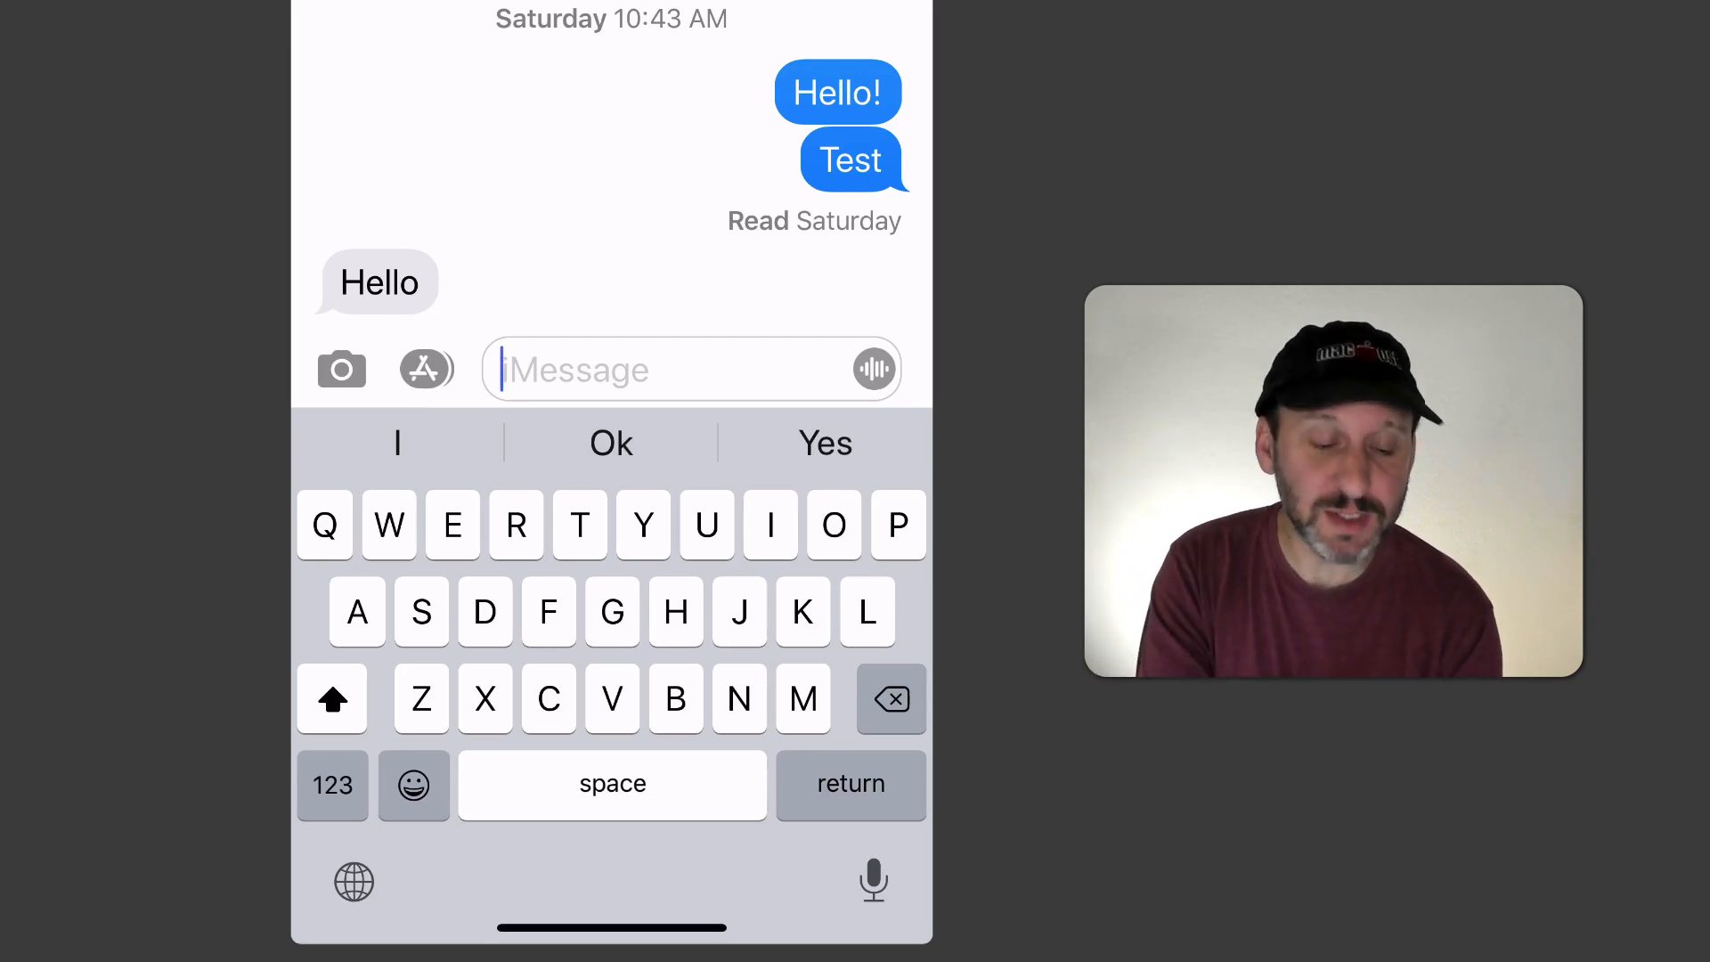
- Switch to the emoji keyboard's Smileys & People emoji, then open the Memoji sticker drawer
{"action": "left_click", "coordinate": [414, 783]}
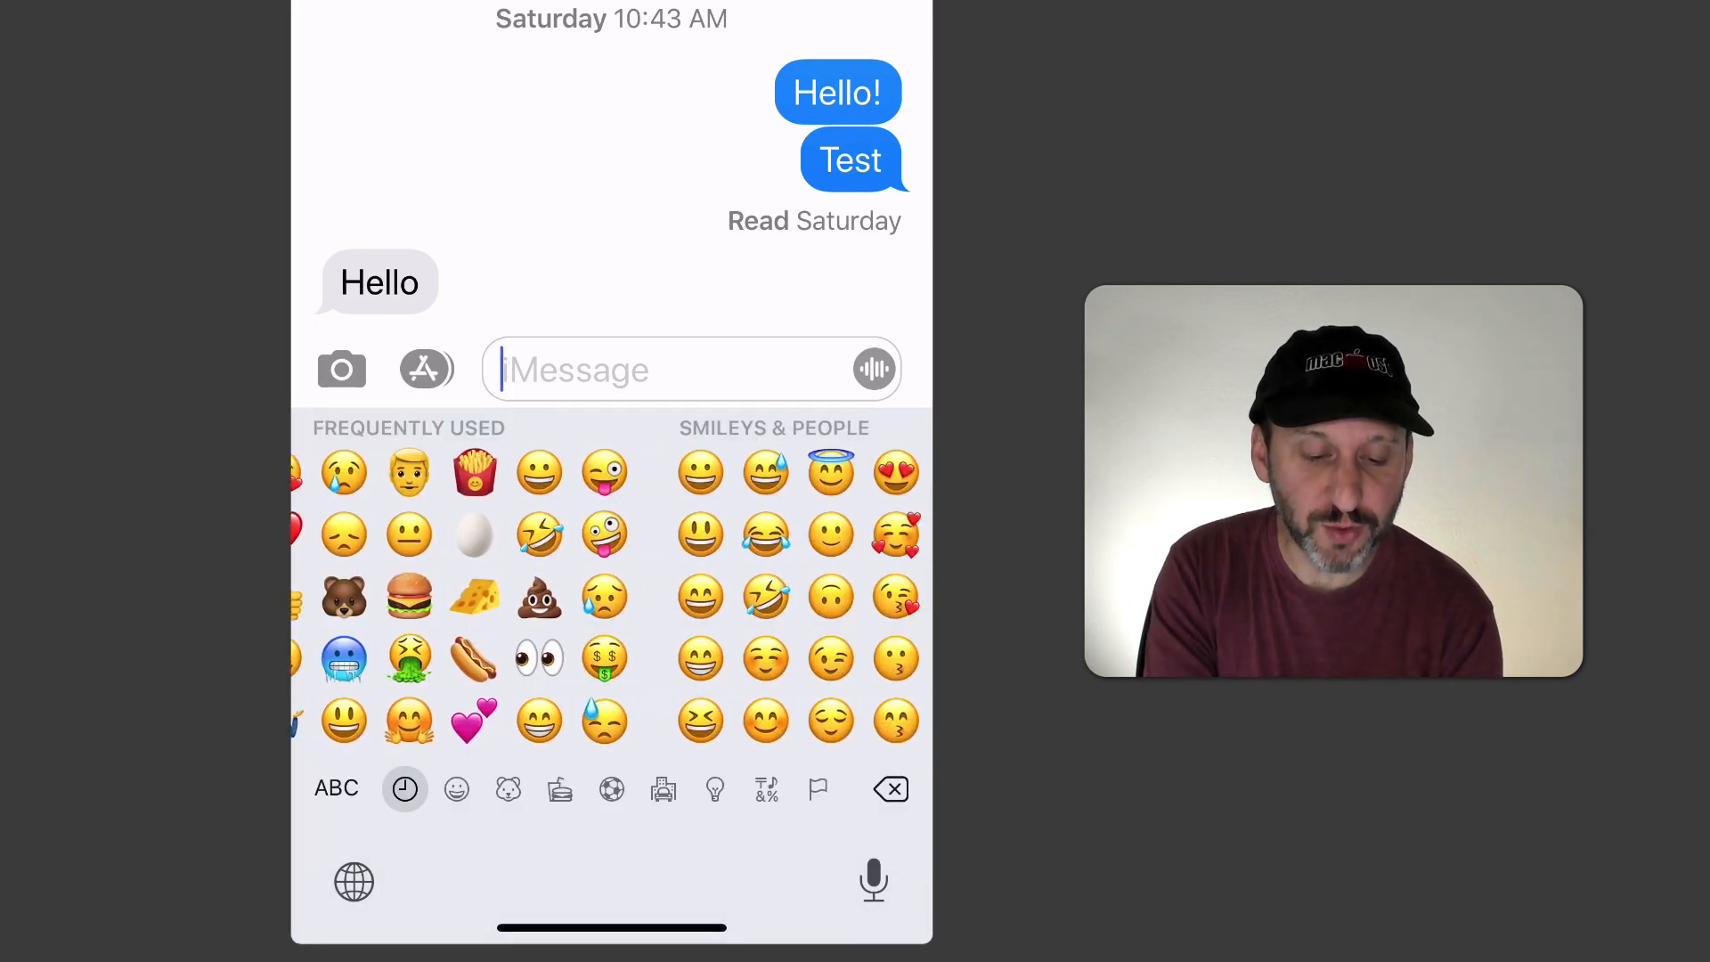
{"action": "left_click", "coordinate": [456, 788]}
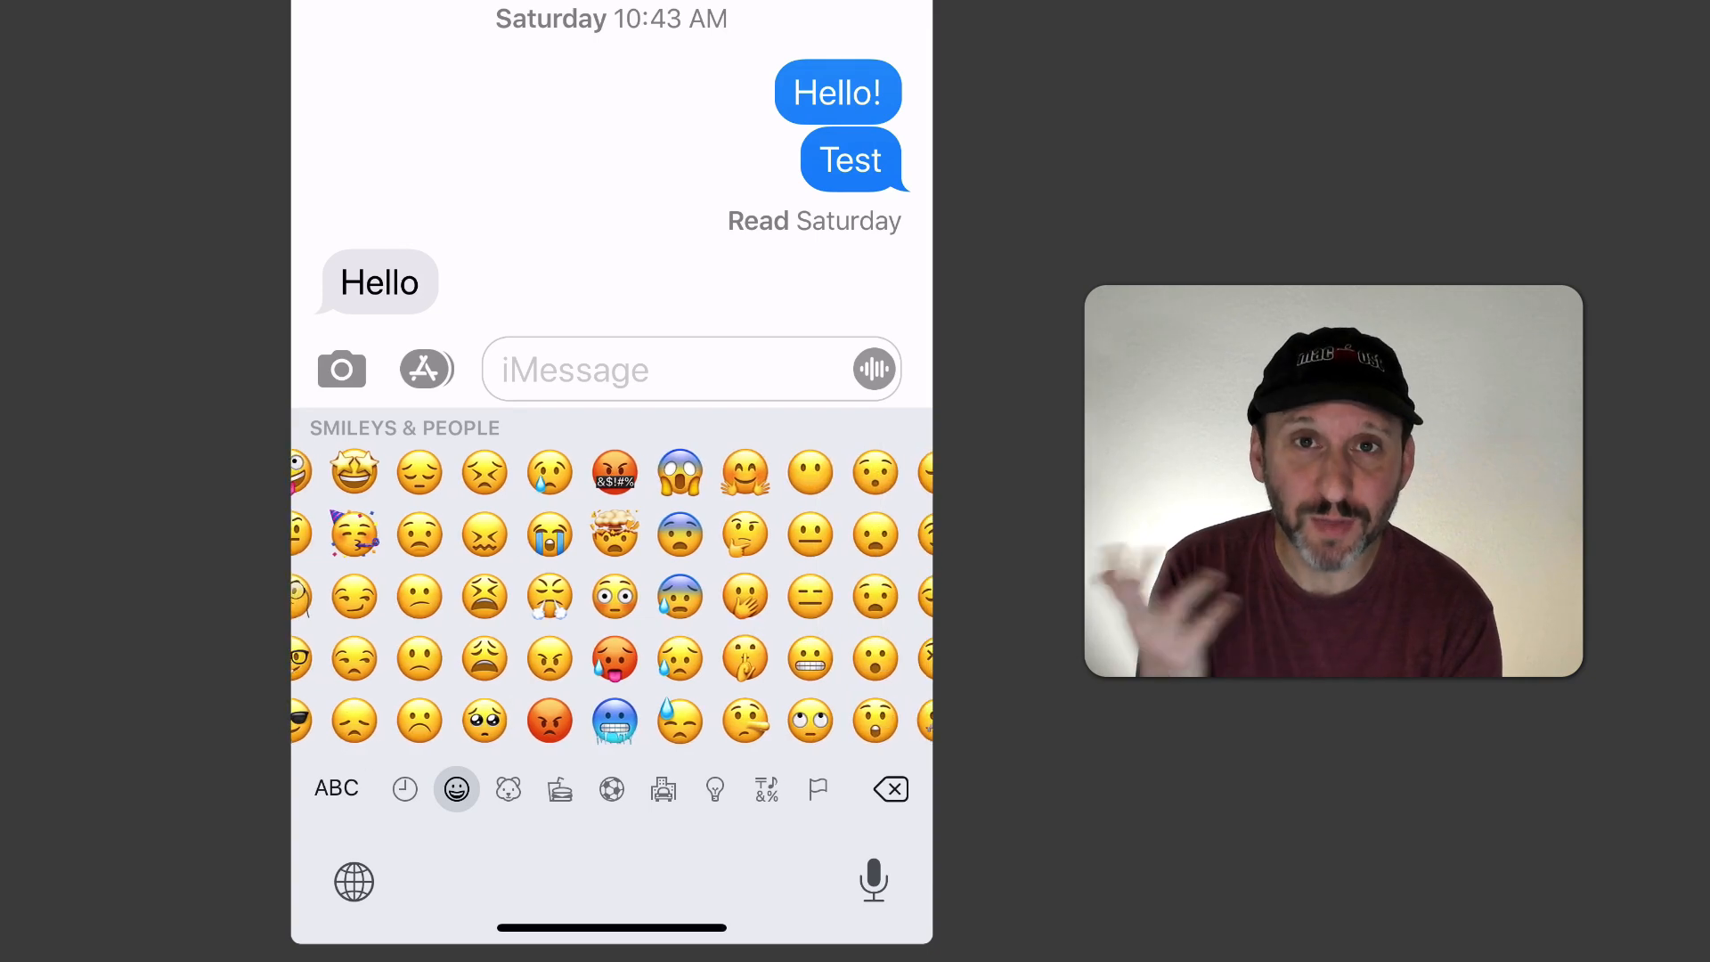
{"action": "left_click", "coordinate": [336, 787]}
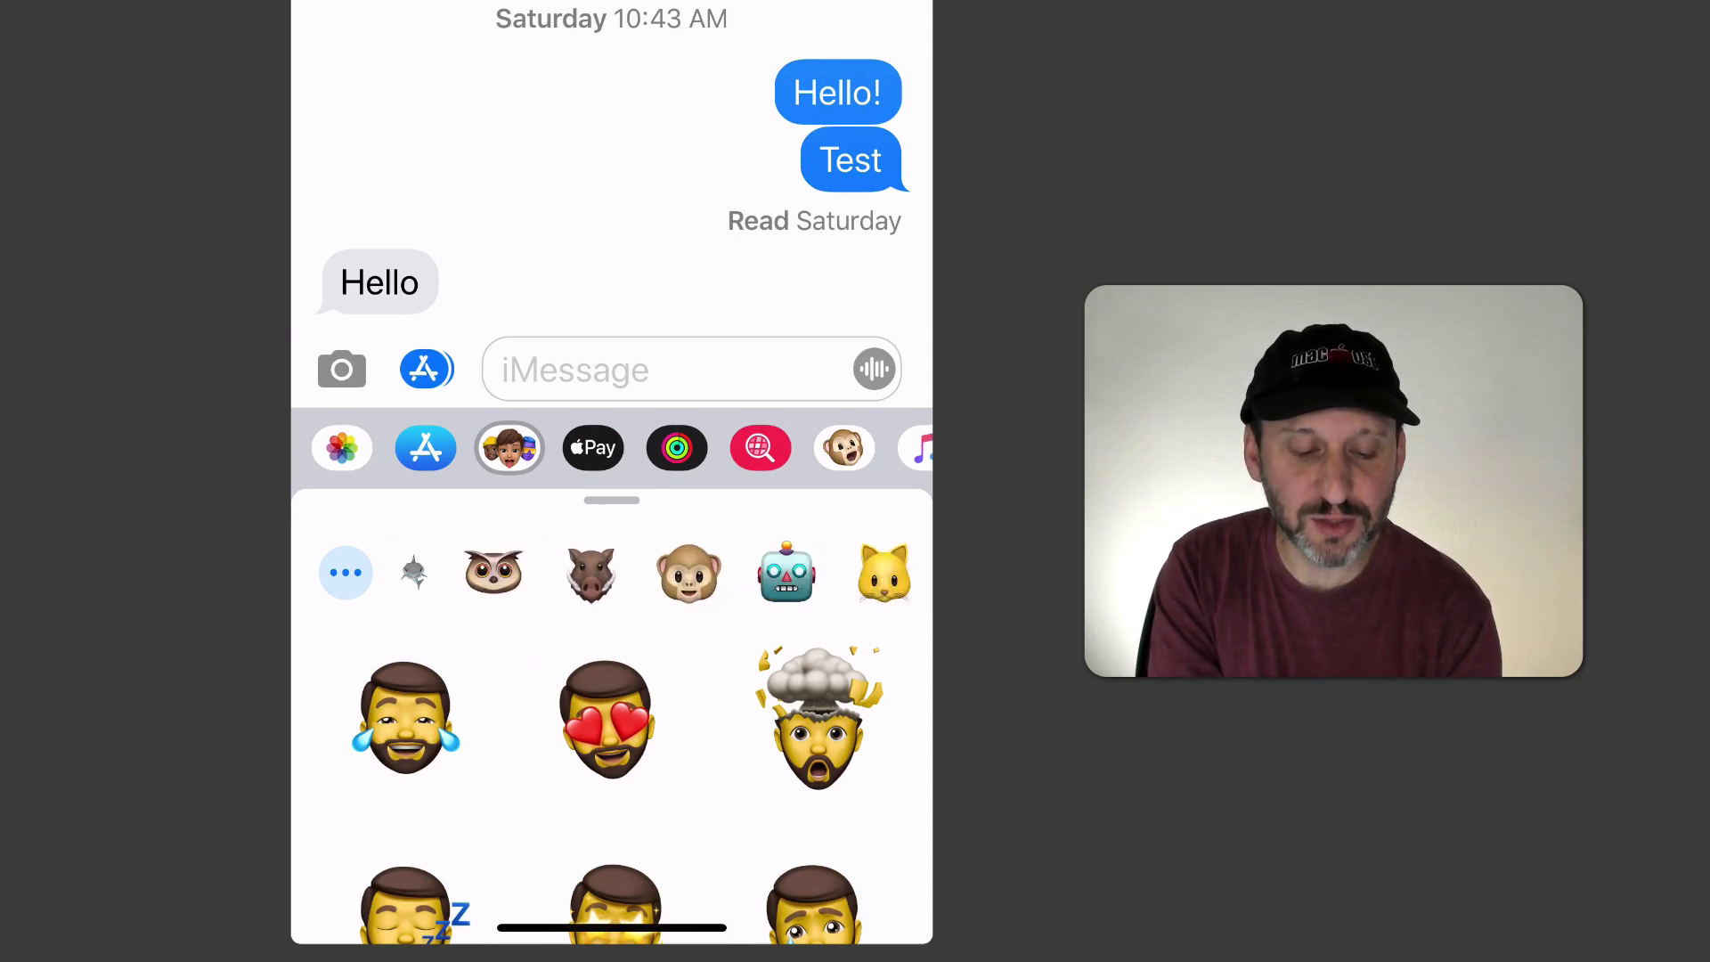
- Scroll the Memoji character row left past the animals to the personal bearded Memoji
{"action": "scroll", "scroll_direction": "left", "scroll_amount": 3}
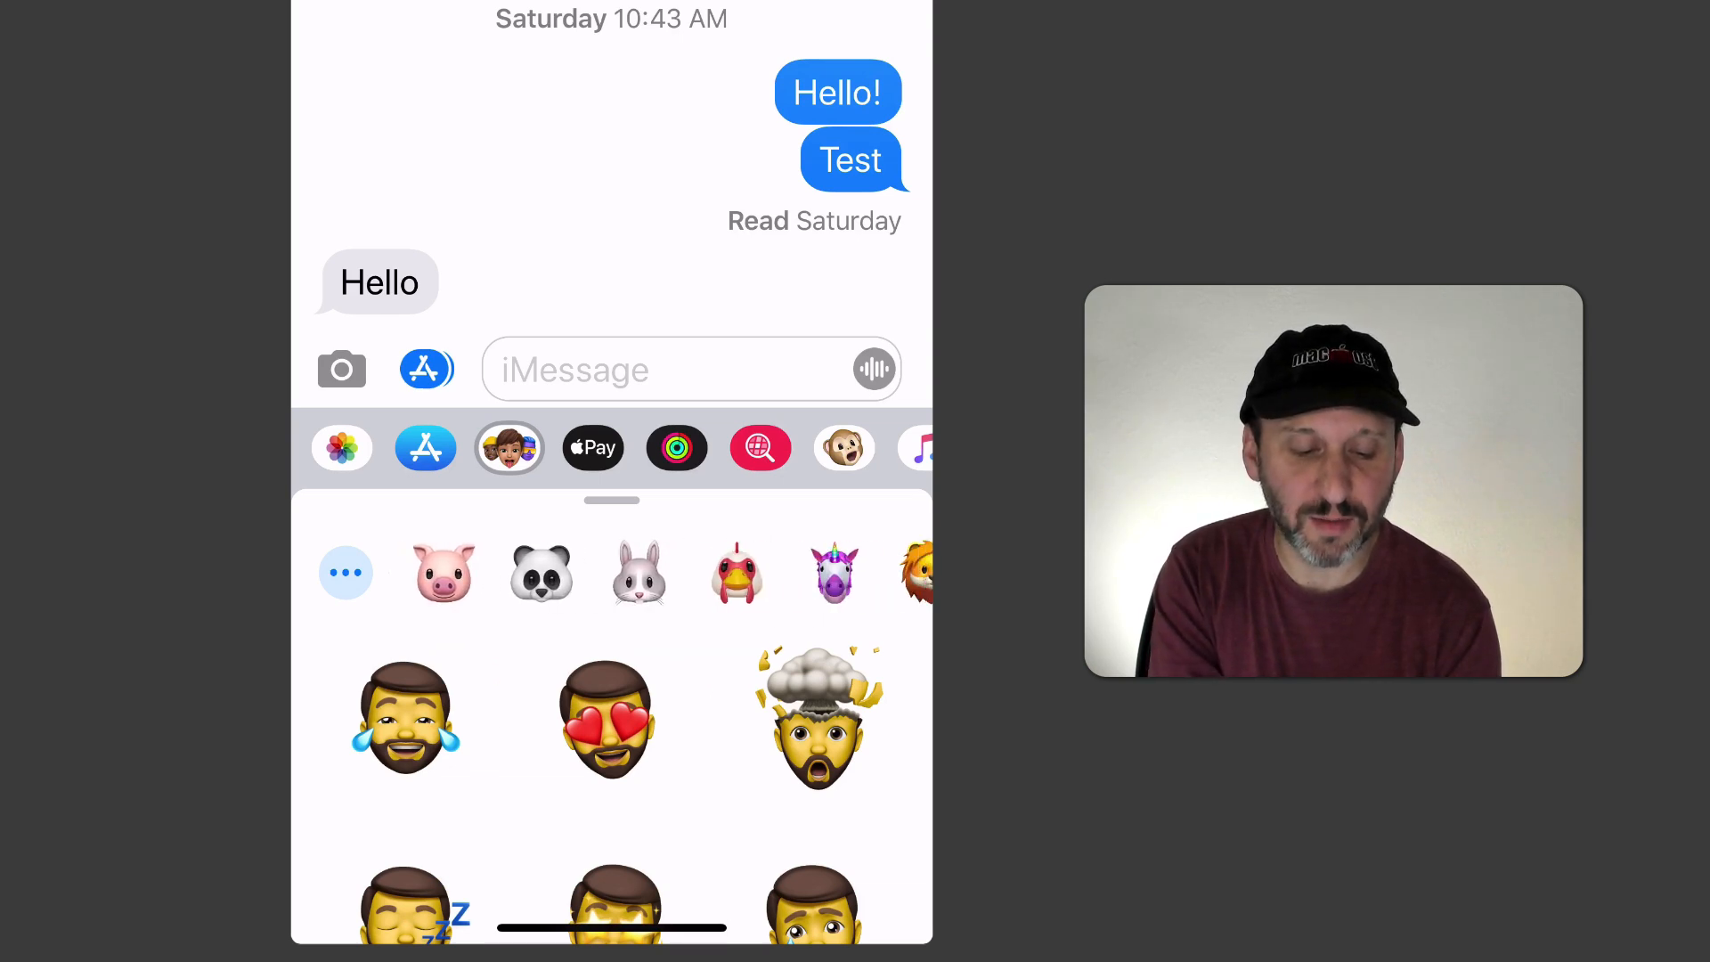
{"action": "scroll", "scroll_direction": "left", "scroll_amount": 3}
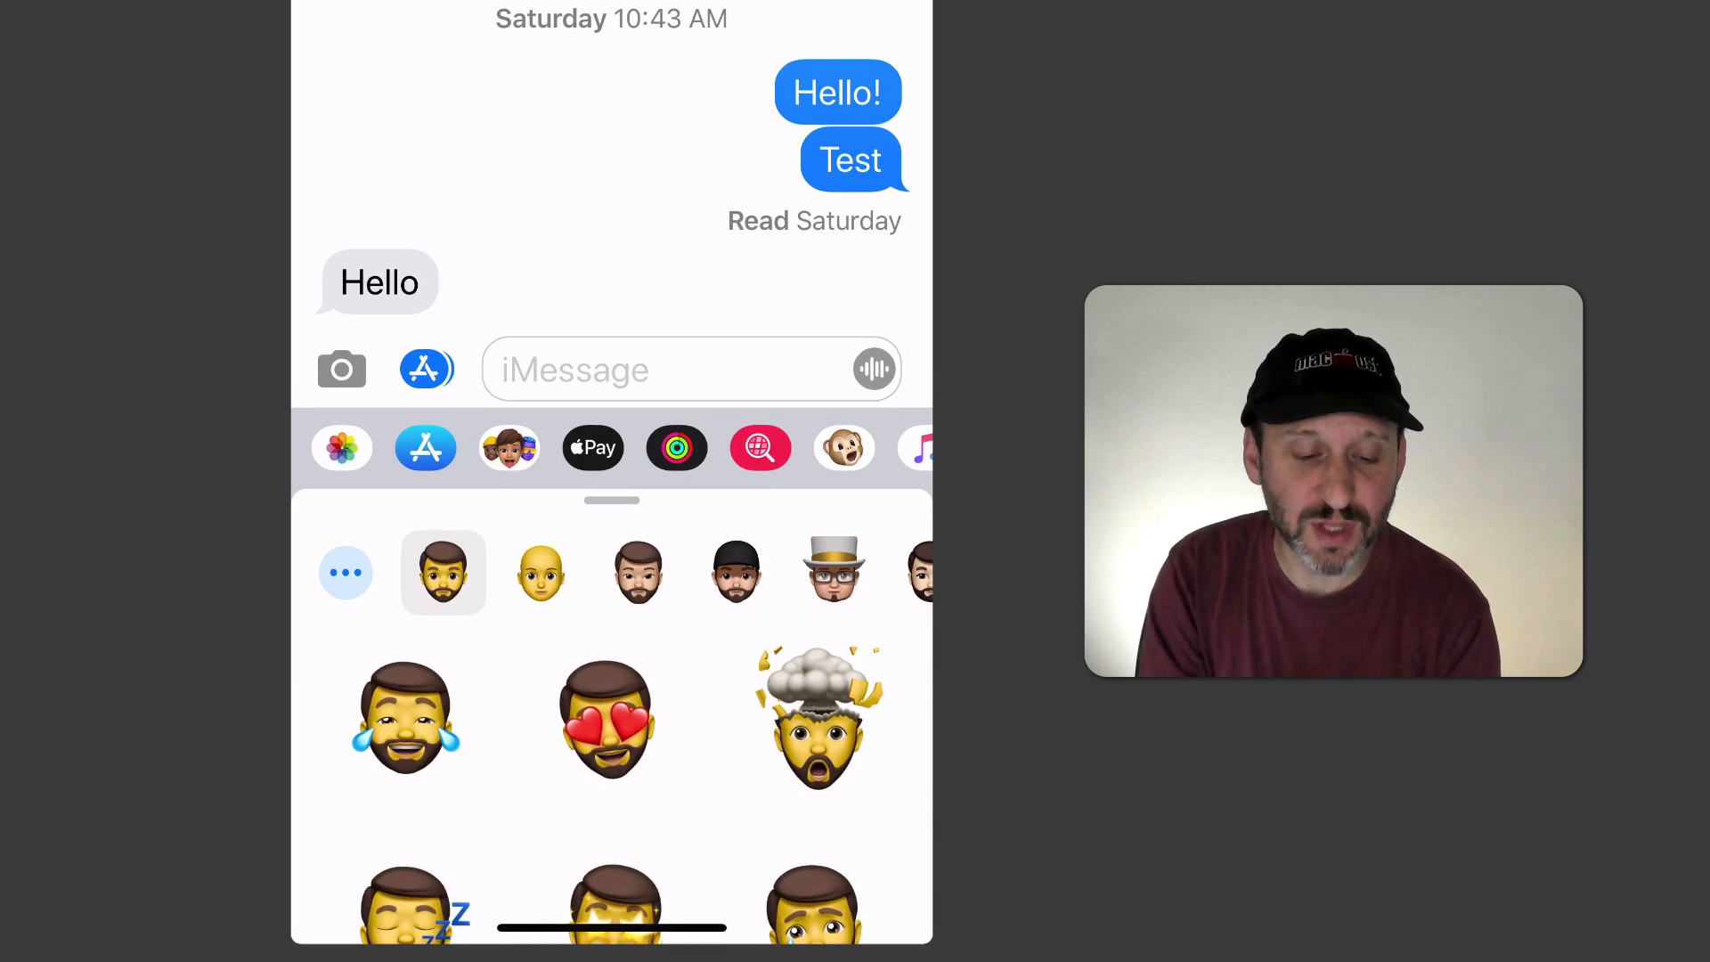
- Pick the bearded Memoji and add its exploding-head sticker to the compose box
{"action": "left_click", "coordinate": [734, 572]}
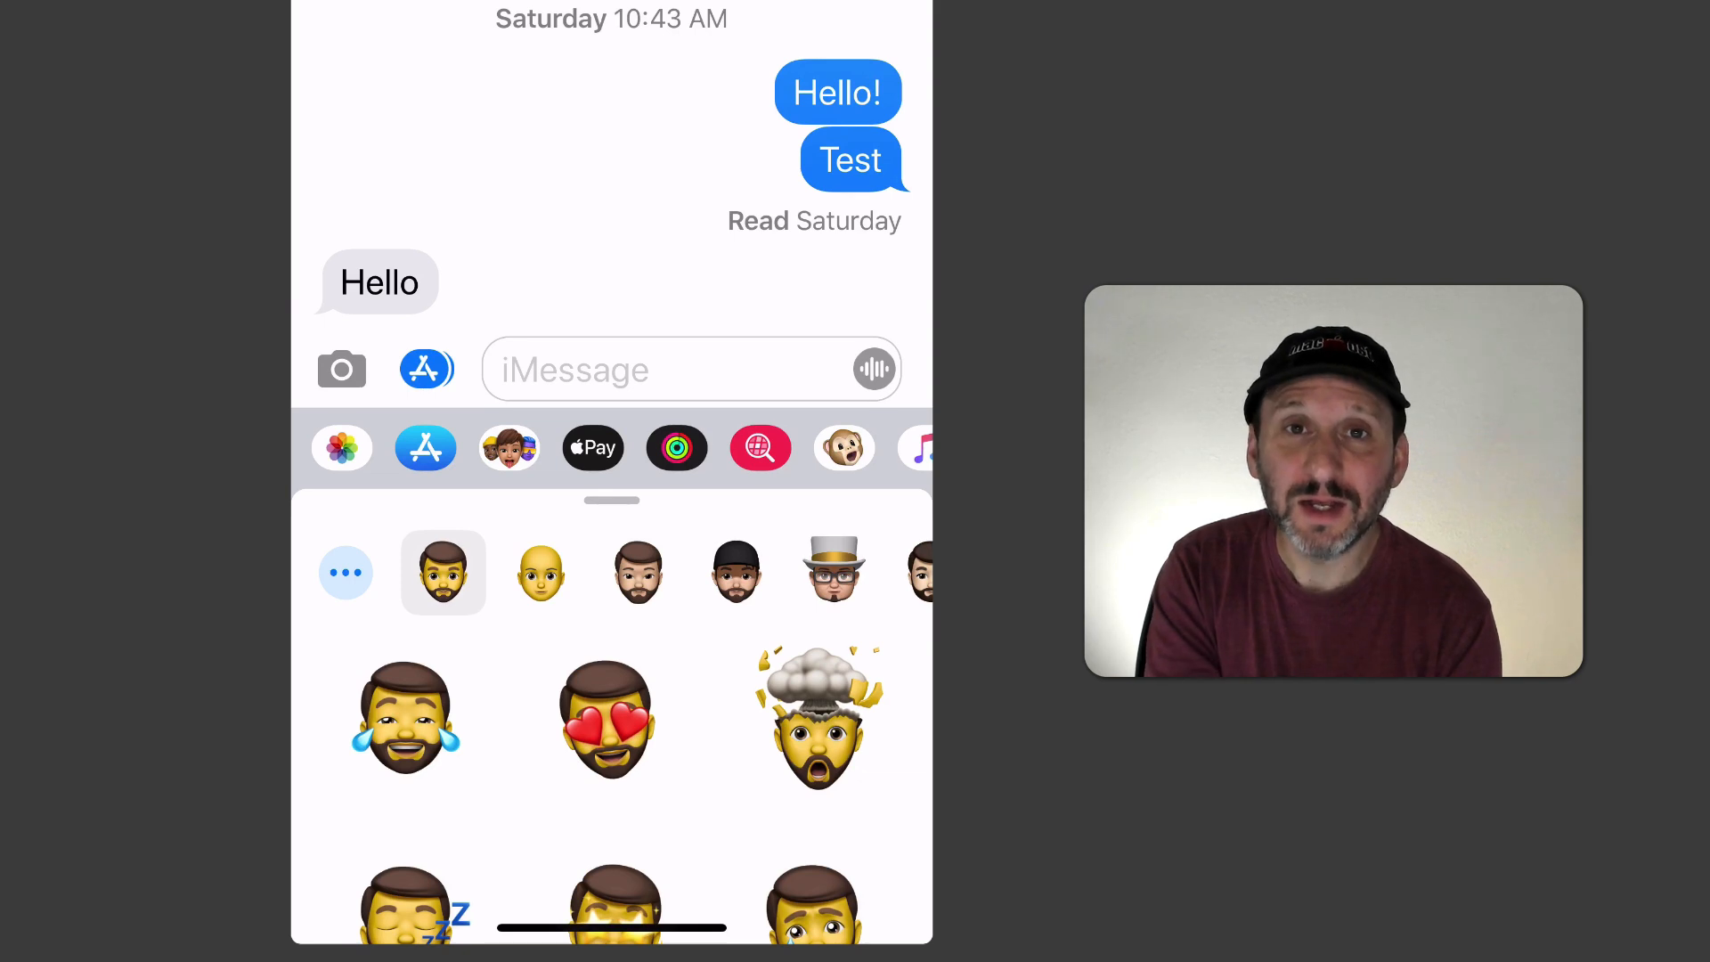
{"action": "scroll", "scroll_direction": "down", "scroll_amount": 3}
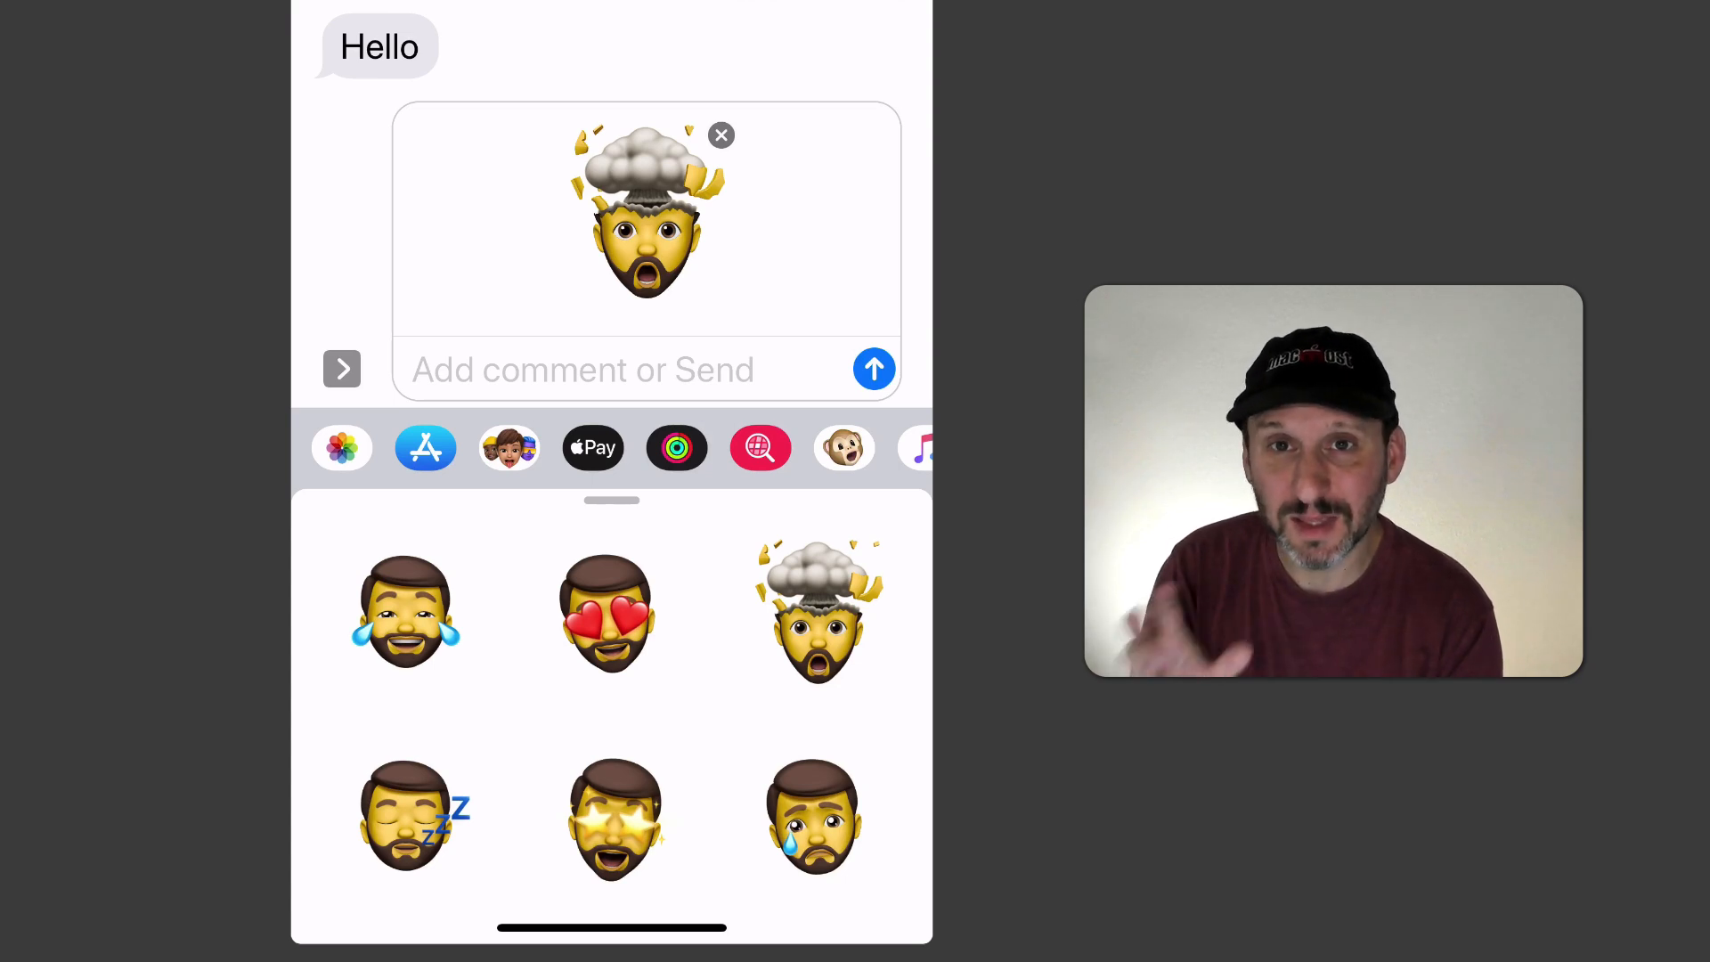
- Send the attached exploding-head Memoji sticker
{"action": "left_click", "coordinate": [873, 369]}
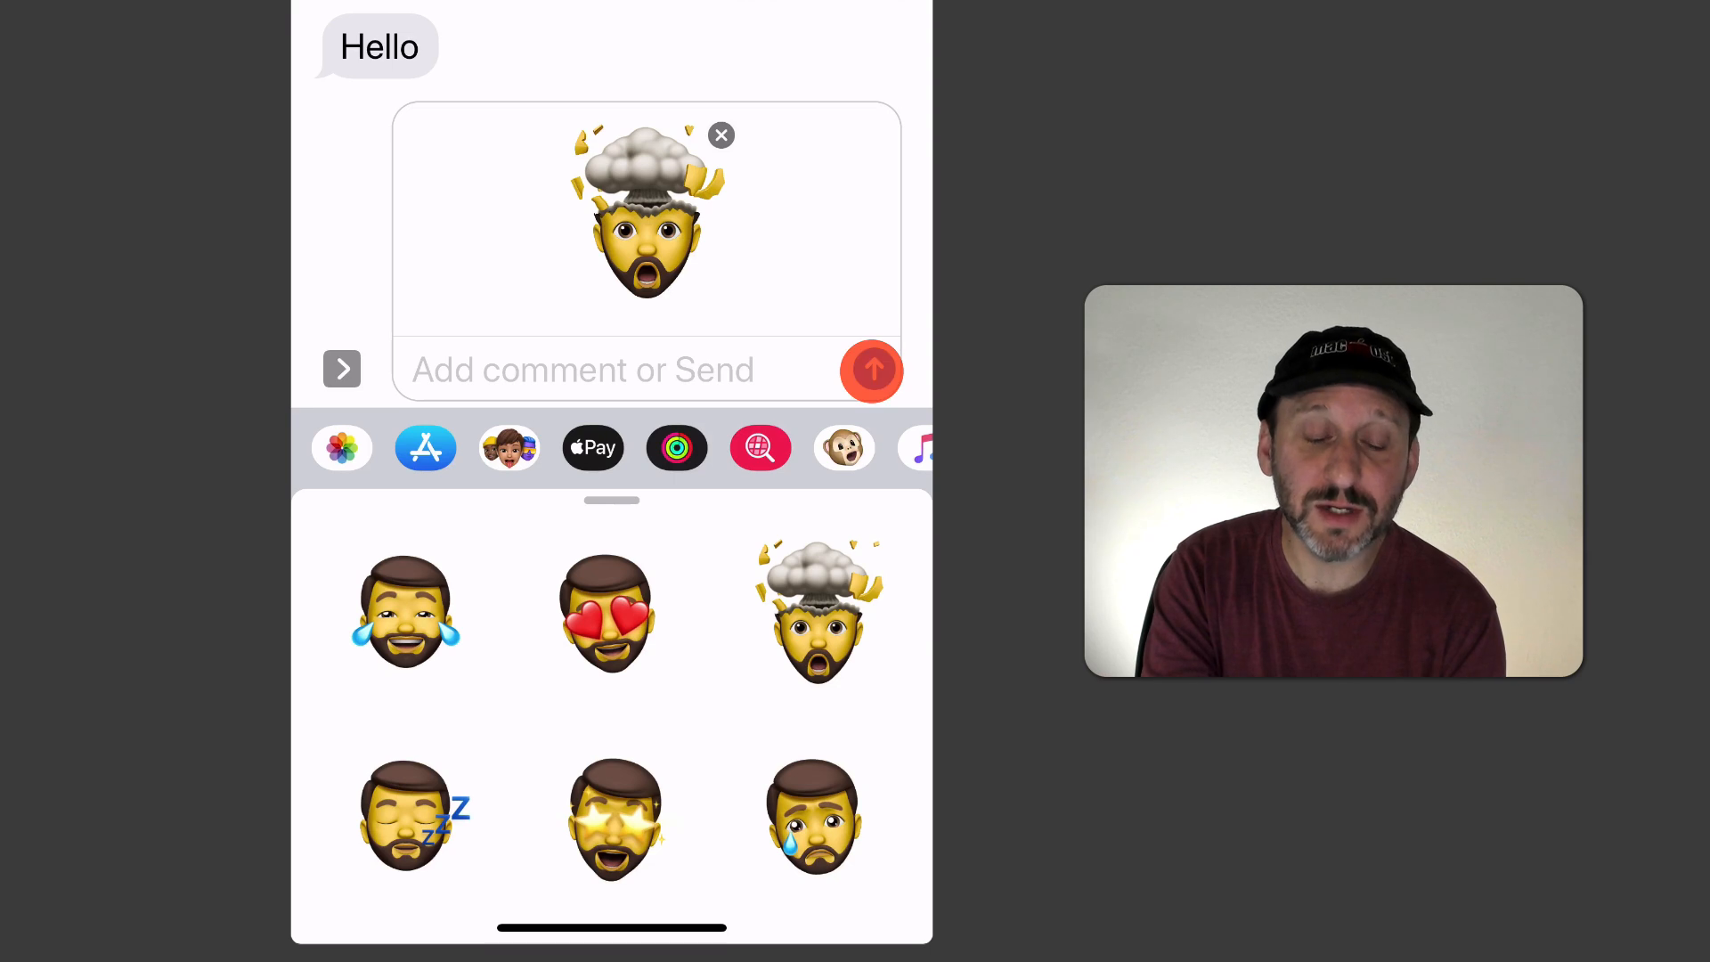
{"action": "left_click", "coordinate": [871, 370]}
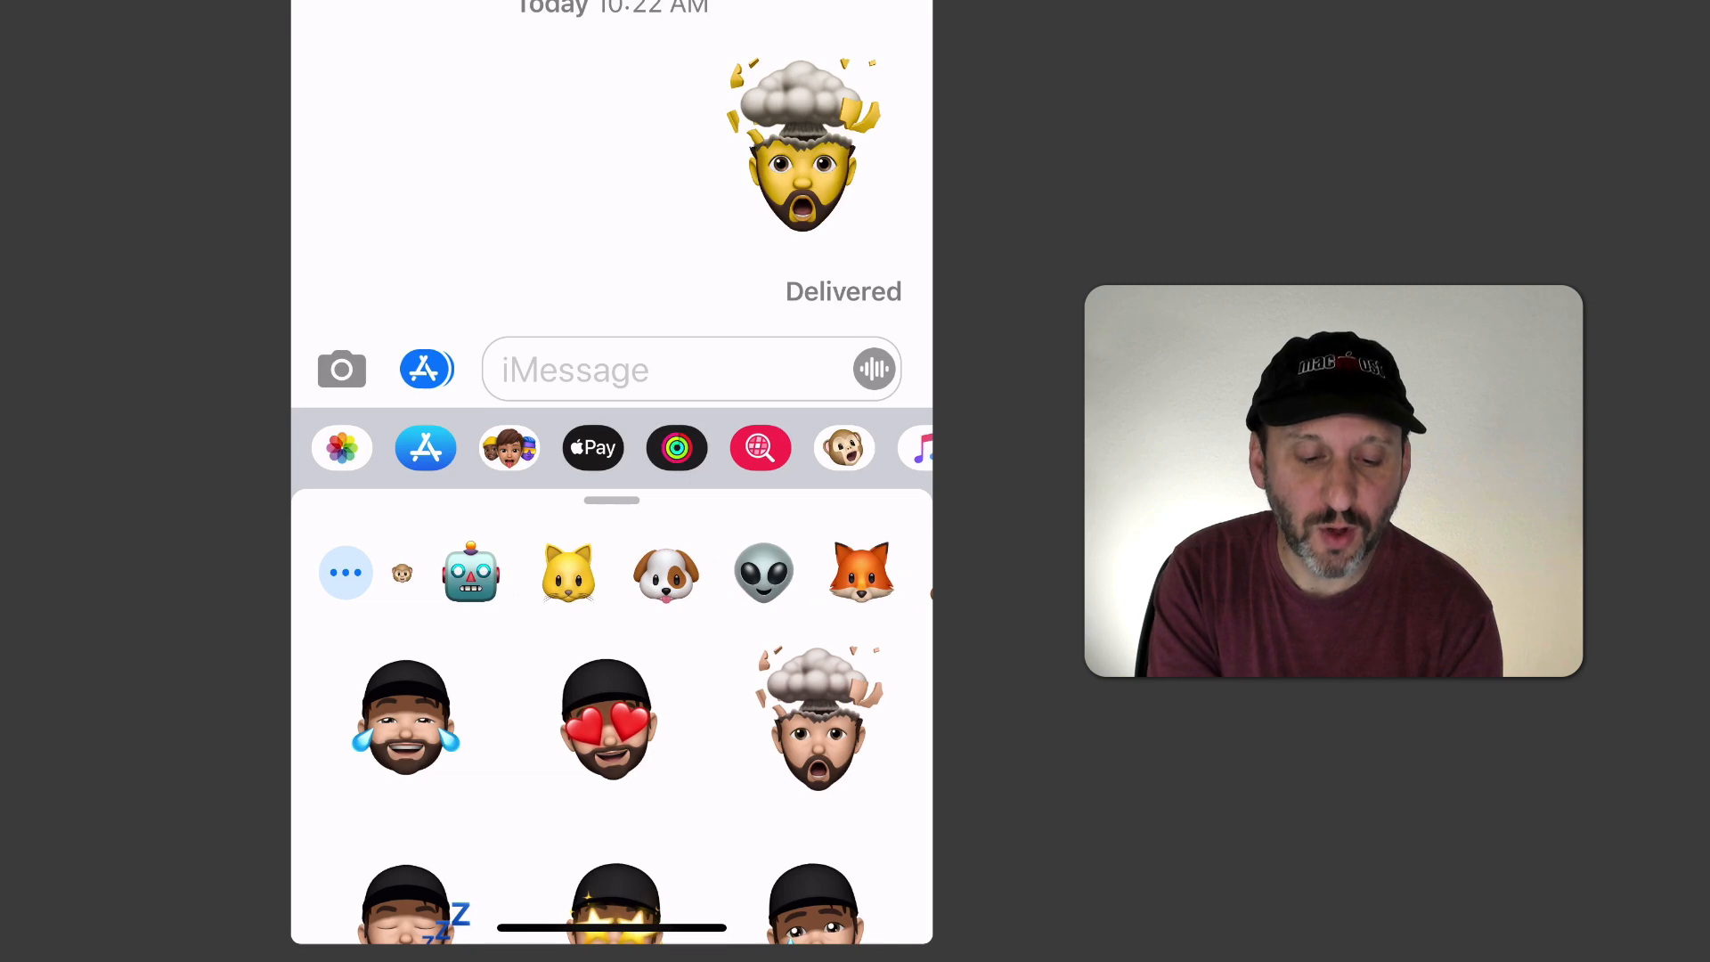
- Show the alien character's stickers and scroll through other sticker poses
{"action": "left_click", "coordinate": [763, 572]}
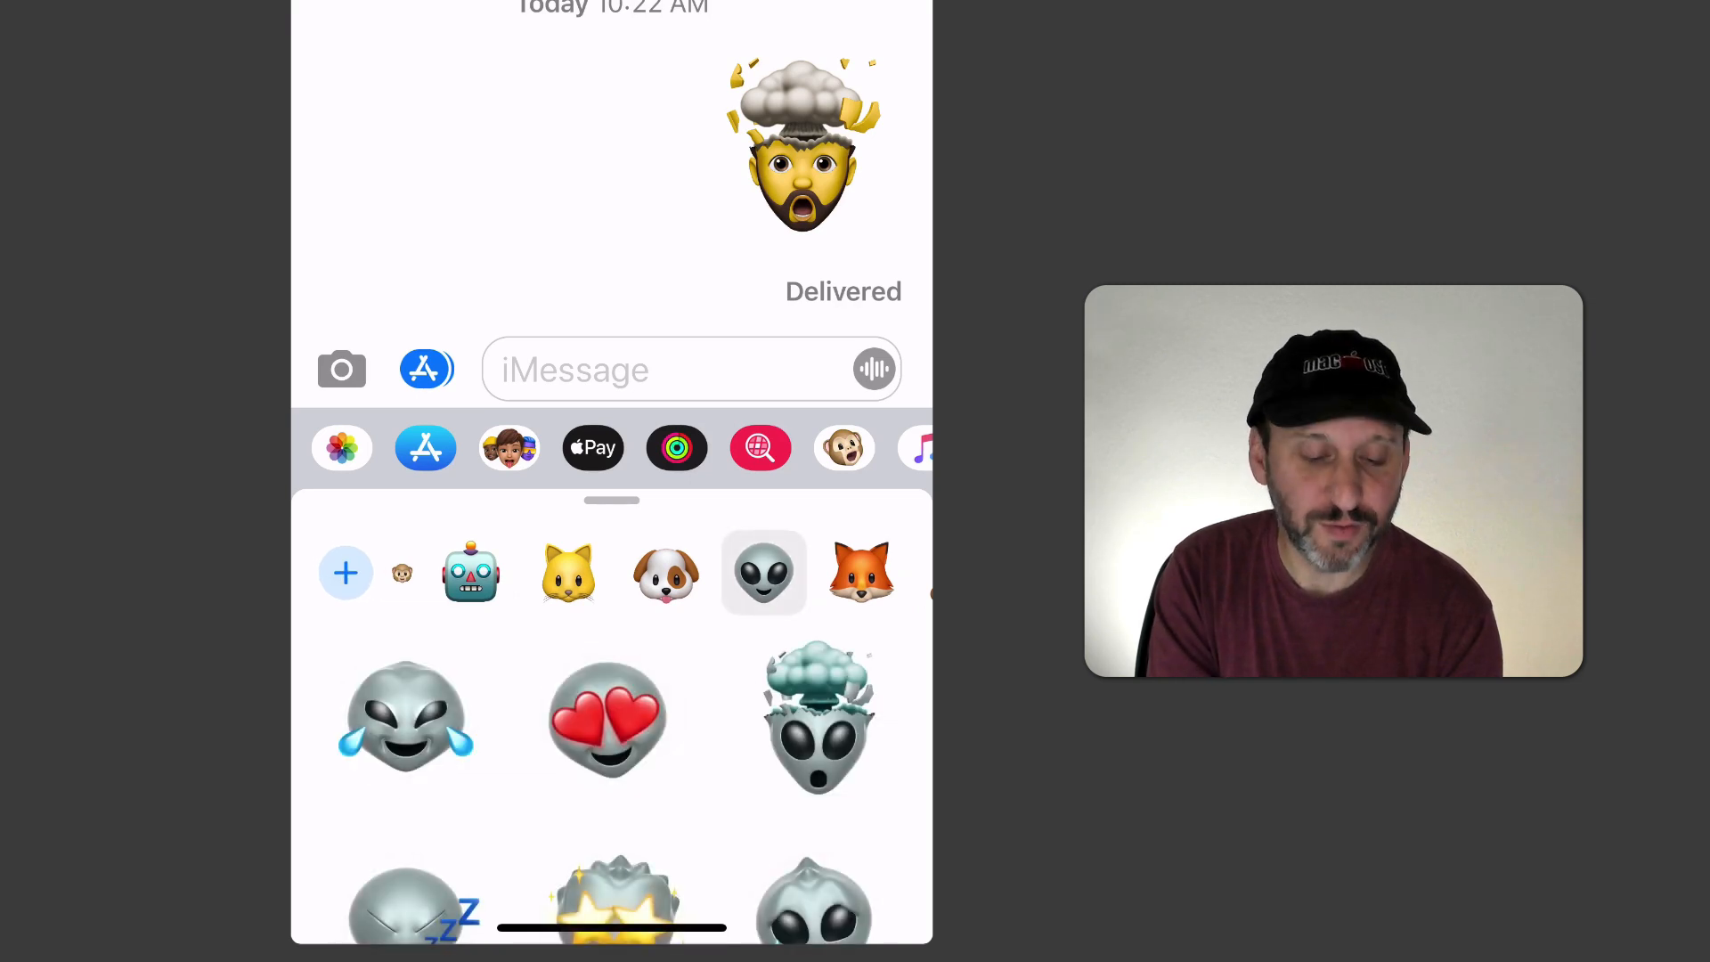
{"action": "scroll", "scroll_direction": "down", "scroll_amount": 3}
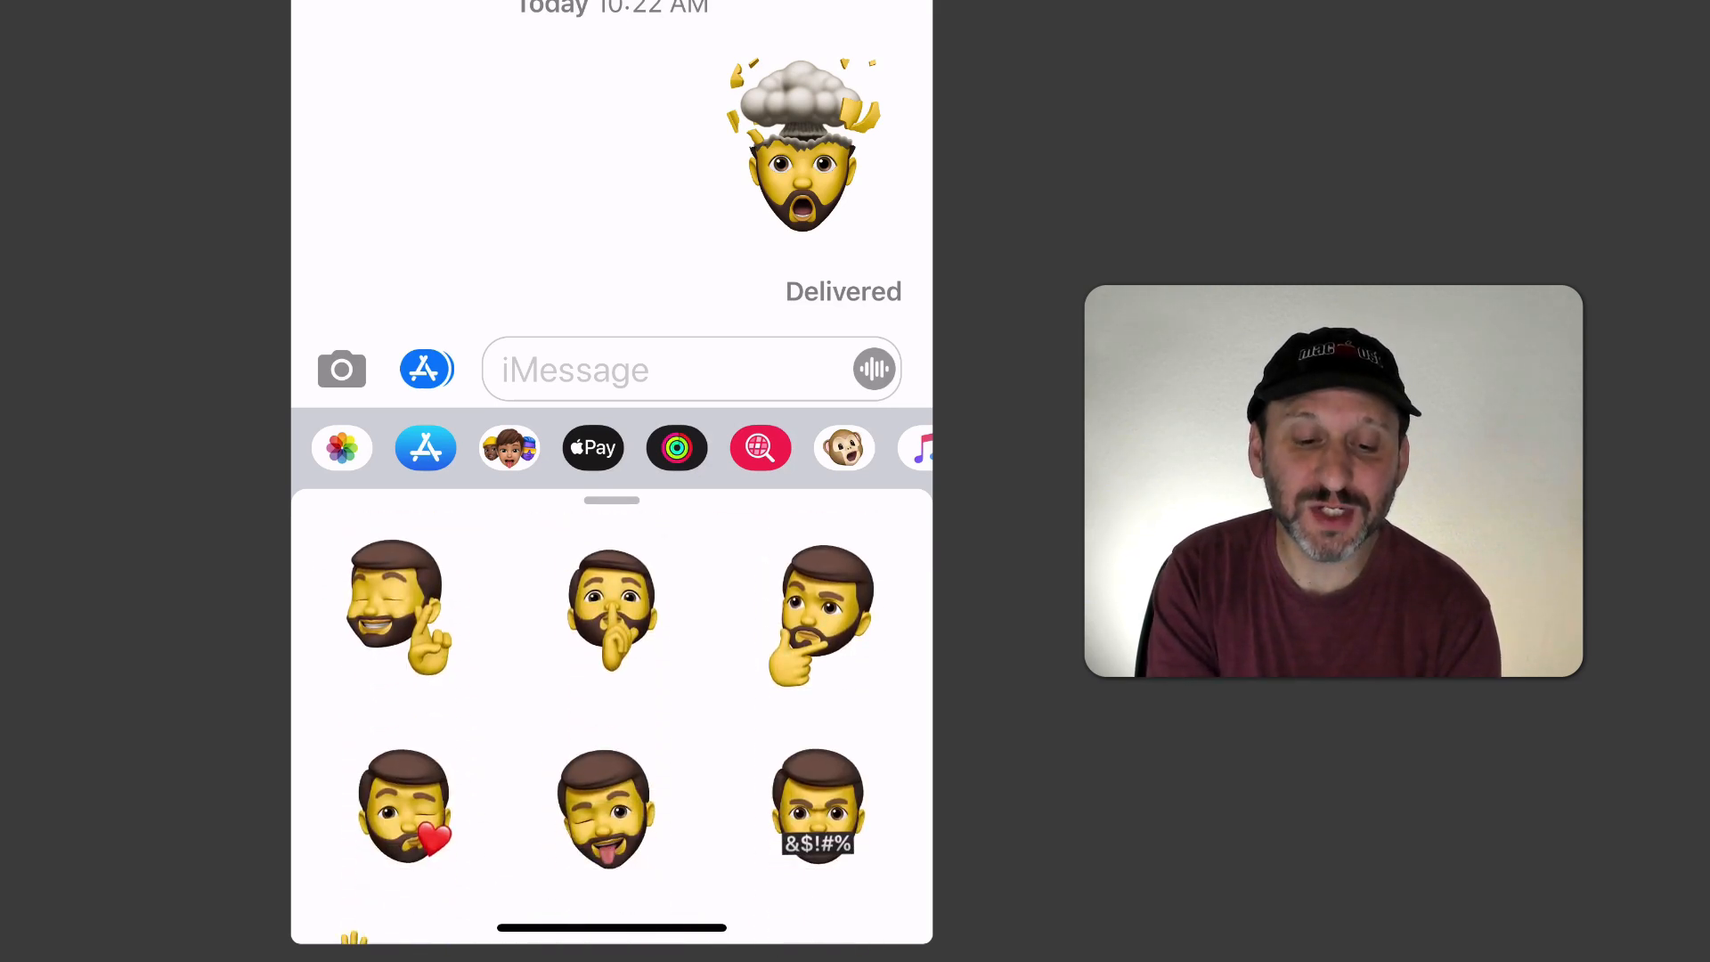
{"action": "scroll", "scroll_direction": "down", "scroll_amount": 3}
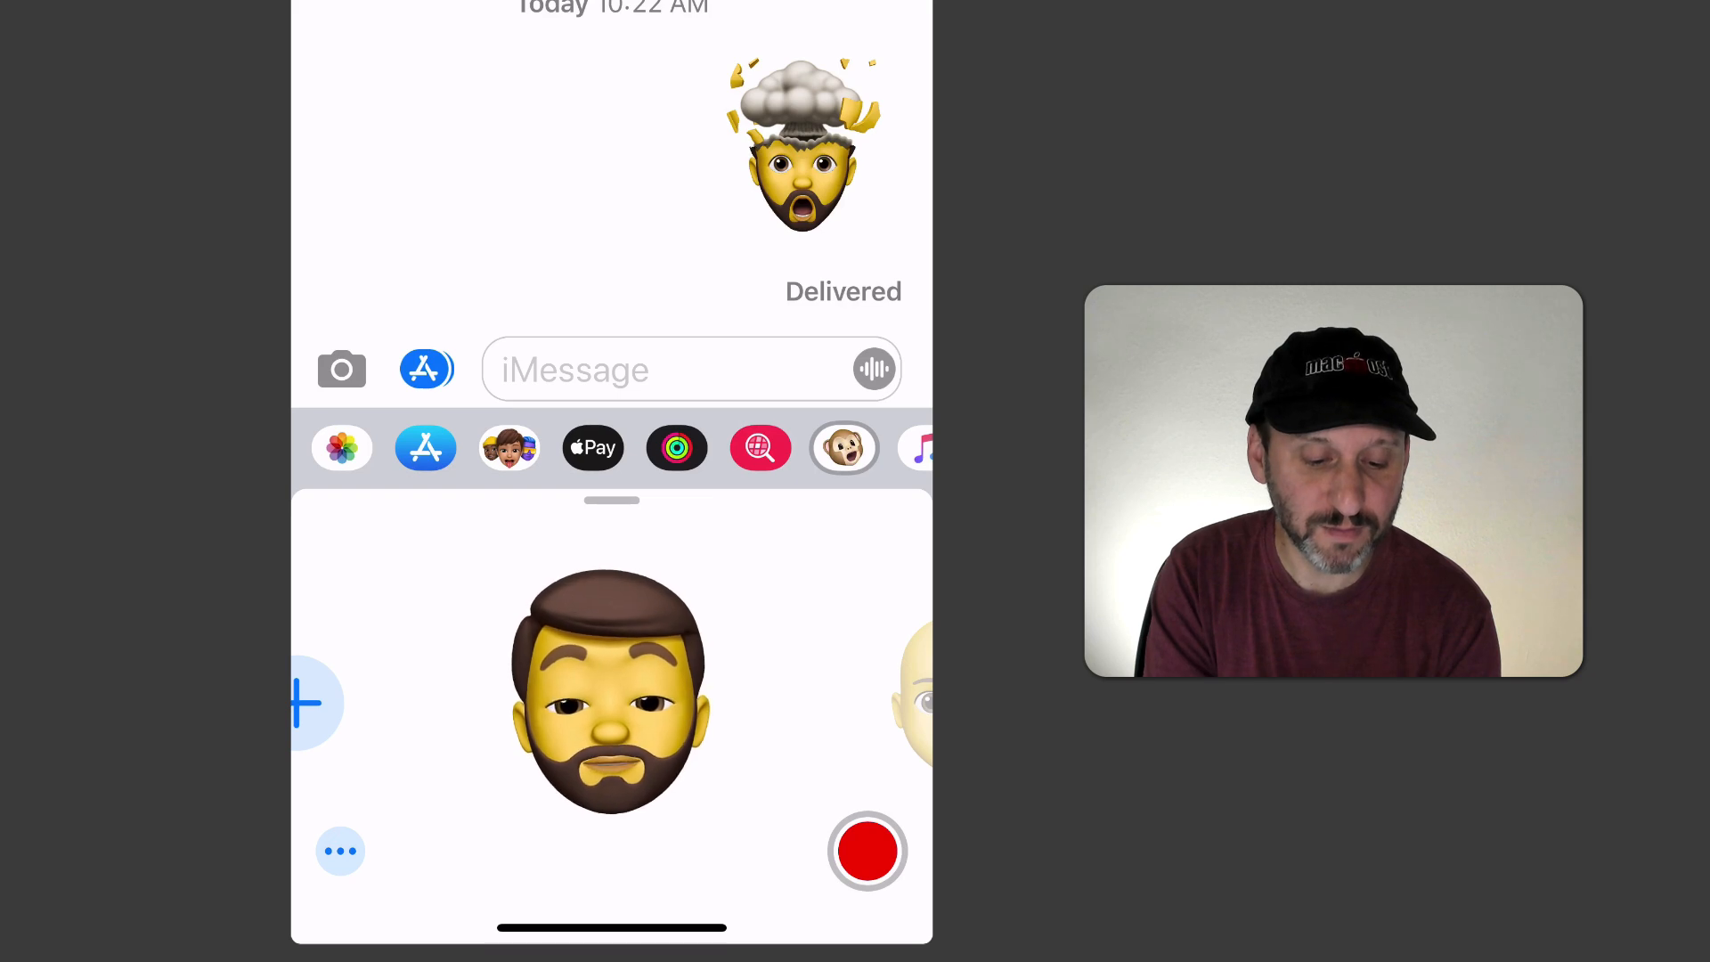
- Record a short bearded Memoji clip, stop it, and send it
{"action": "left_click", "coordinate": [866, 850]}
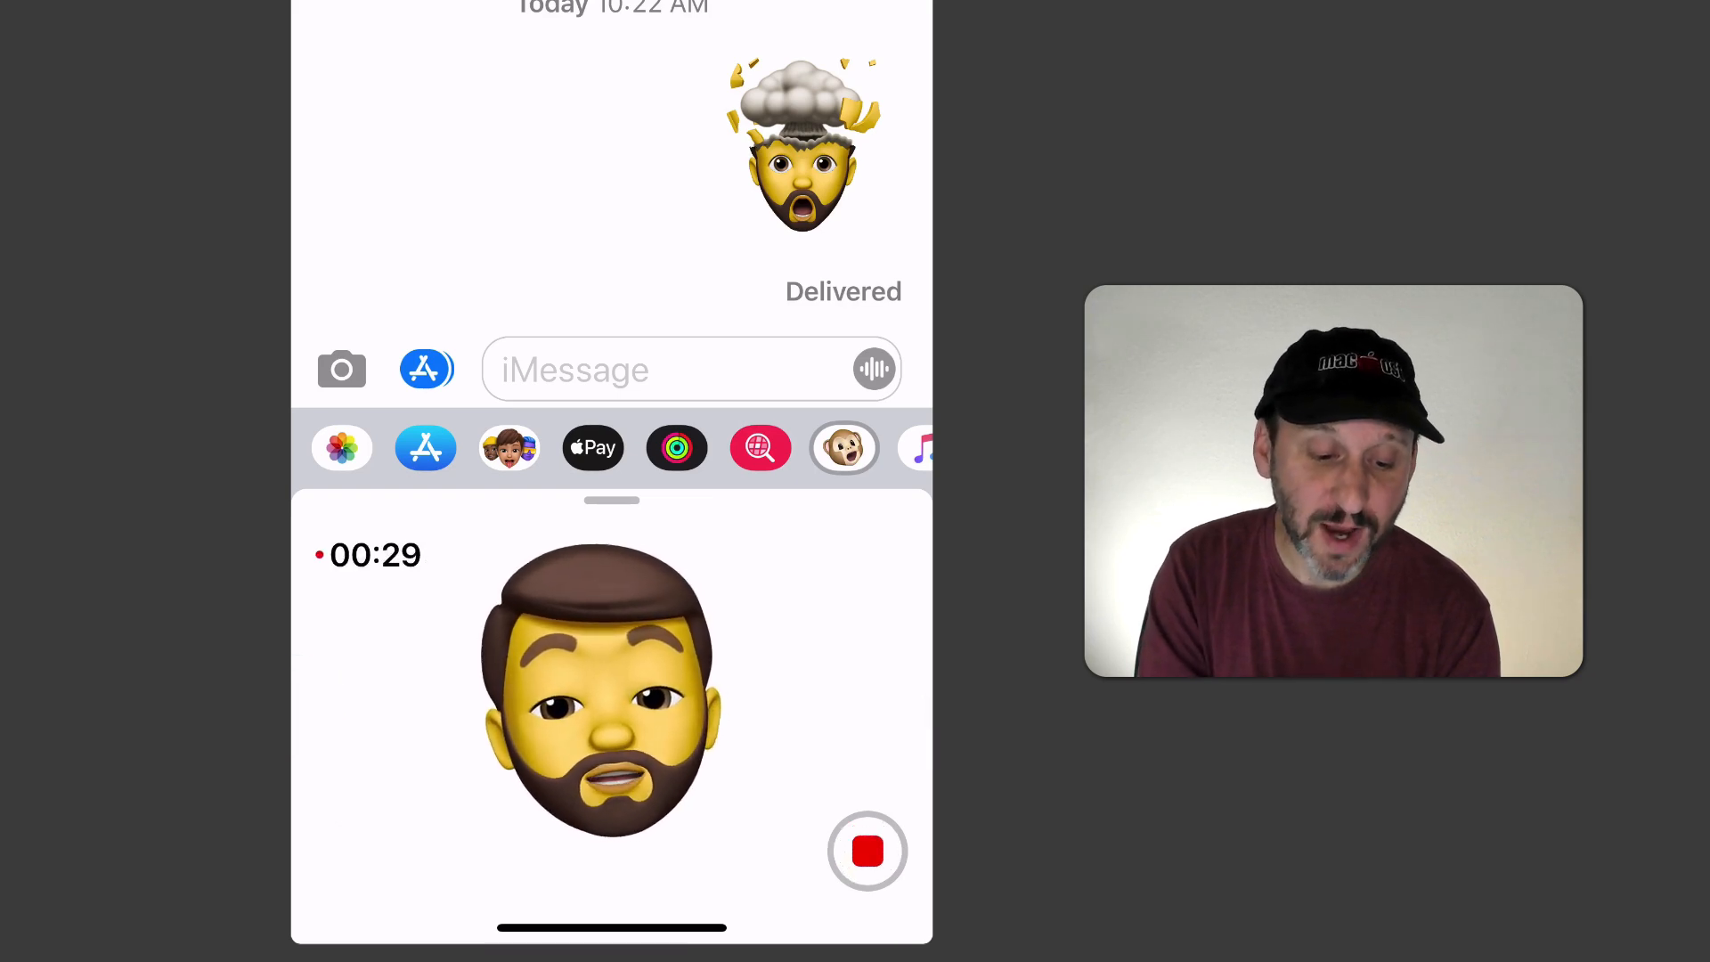
{"action": "left_click", "coordinate": [866, 851]}
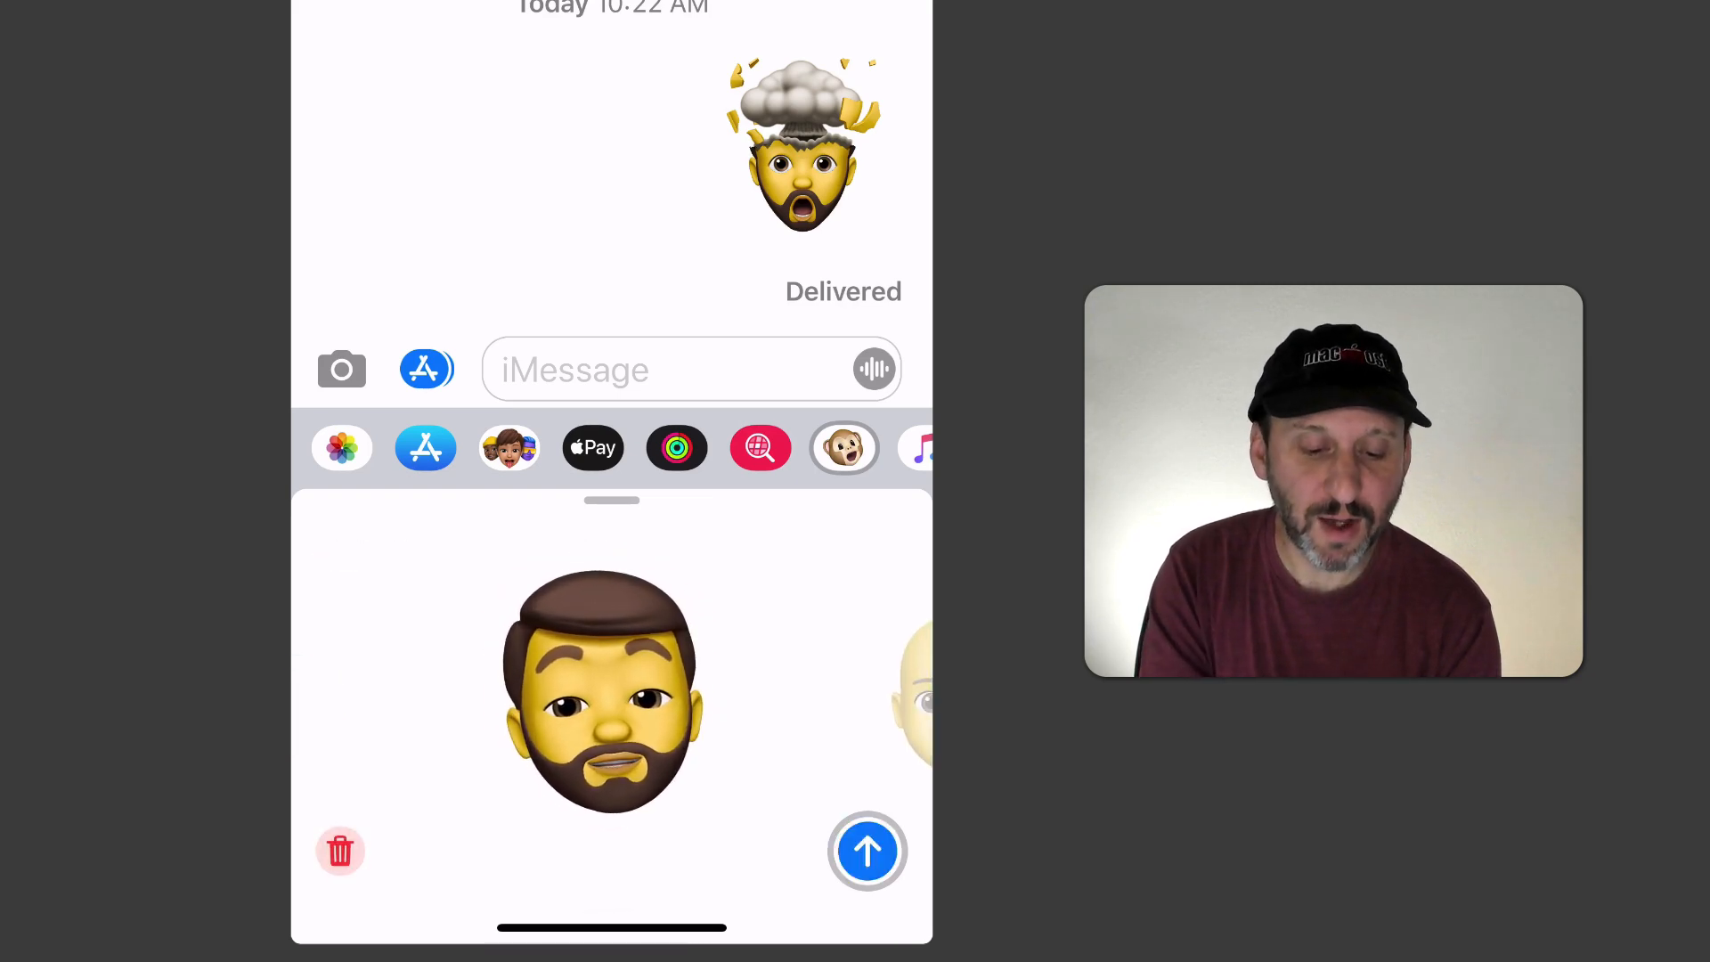
{"action": "left_click", "coordinate": [867, 851]}
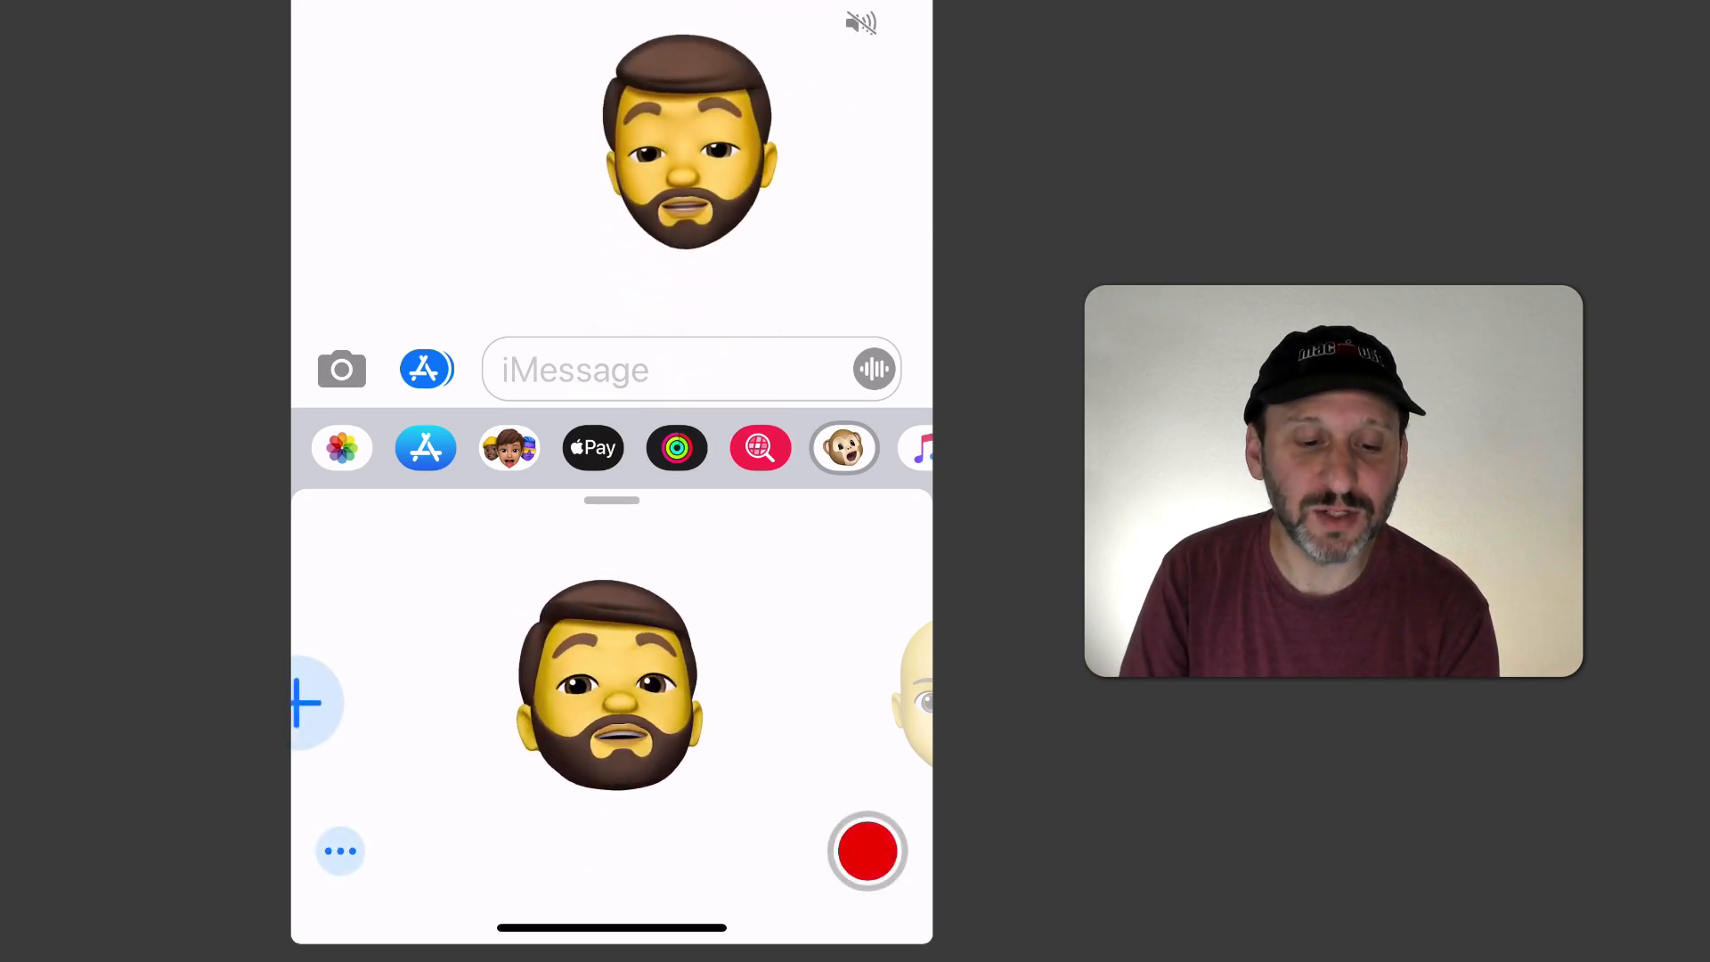